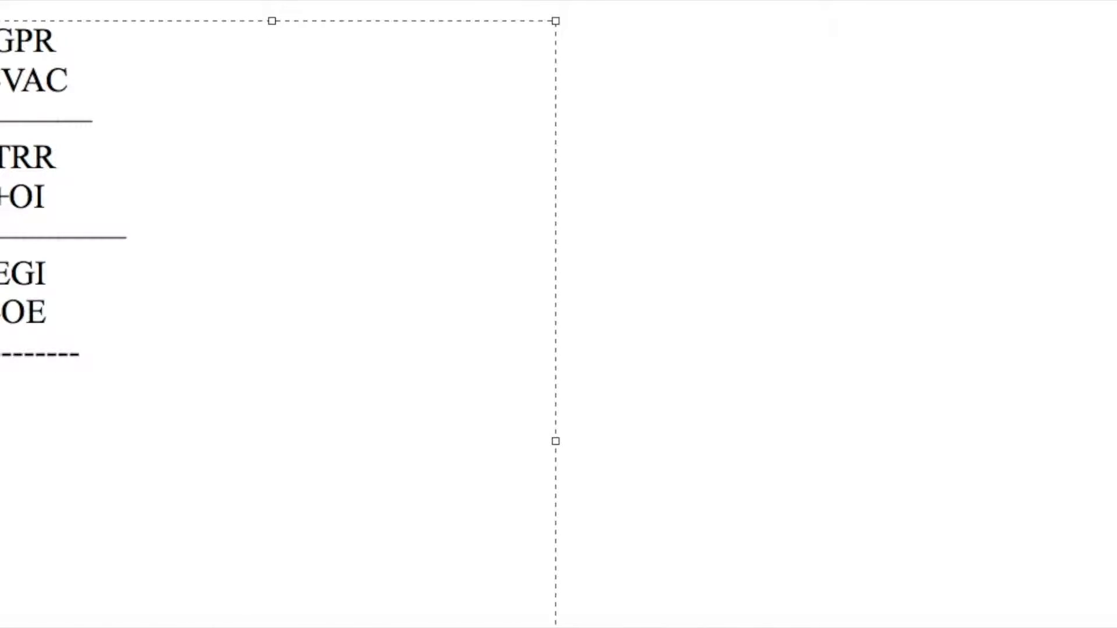
# Scroll down the page to reach the end of the cash-on-cash chart.
pyautogui.scroll(-3)
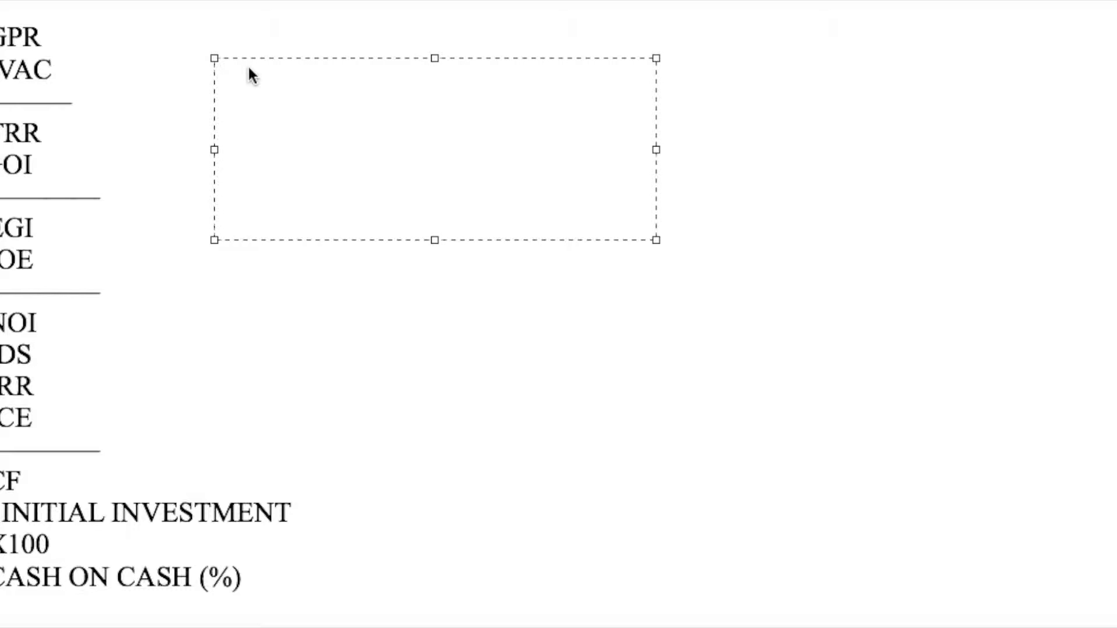
# Start the new formula box with NOI= and CAPRATE= lines.
pyautogui.click(306, 84)
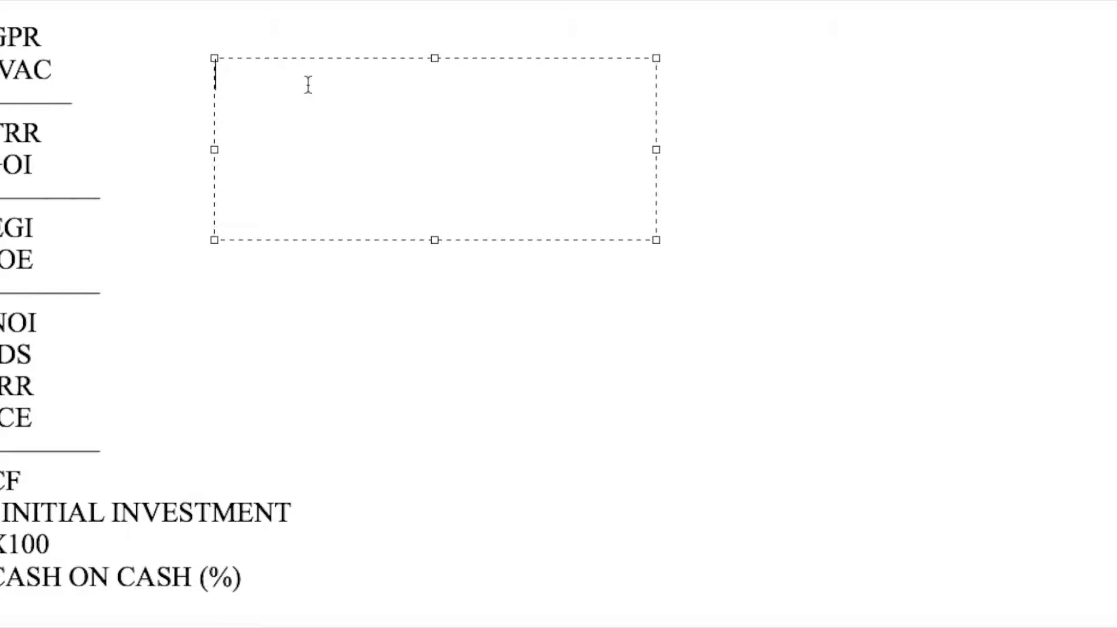
pyautogui.write('NOI-')
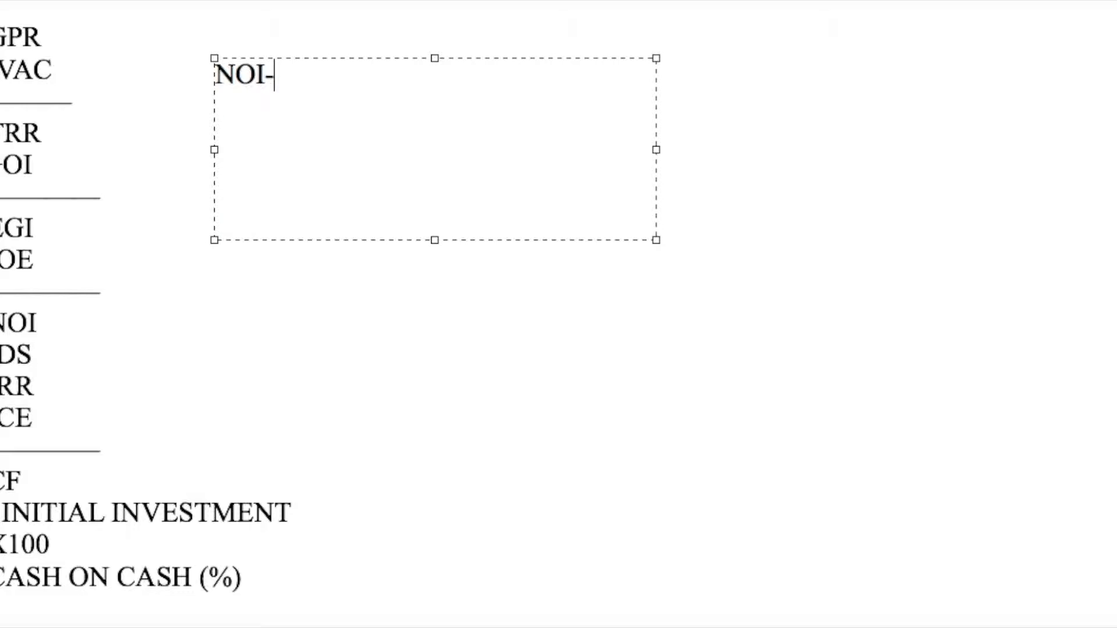
pyautogui.write('=')
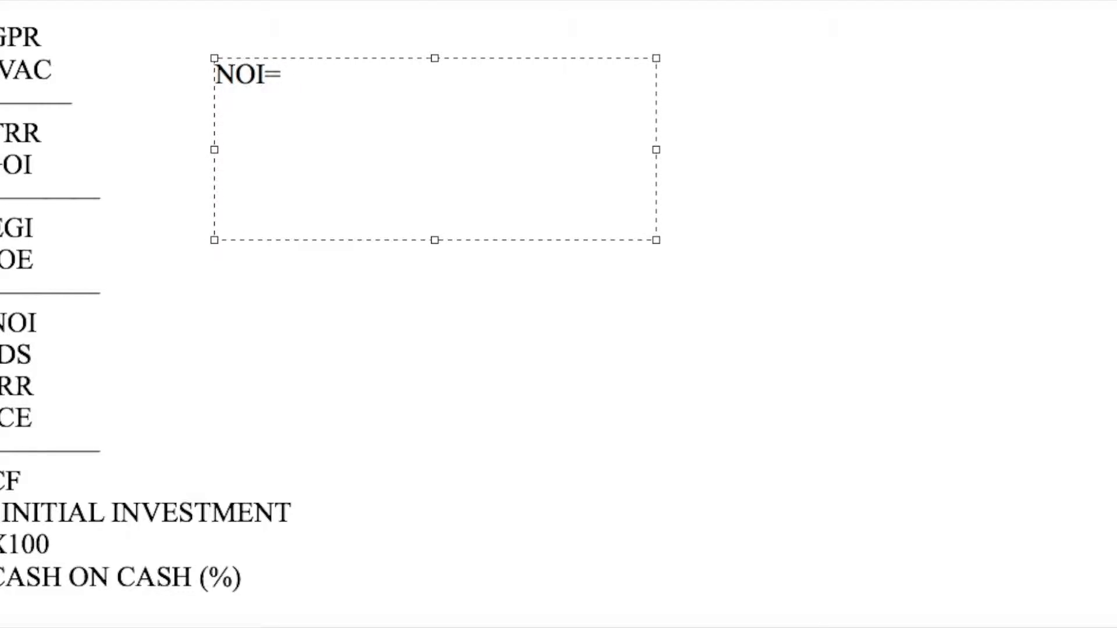
pyautogui.write('CAP')
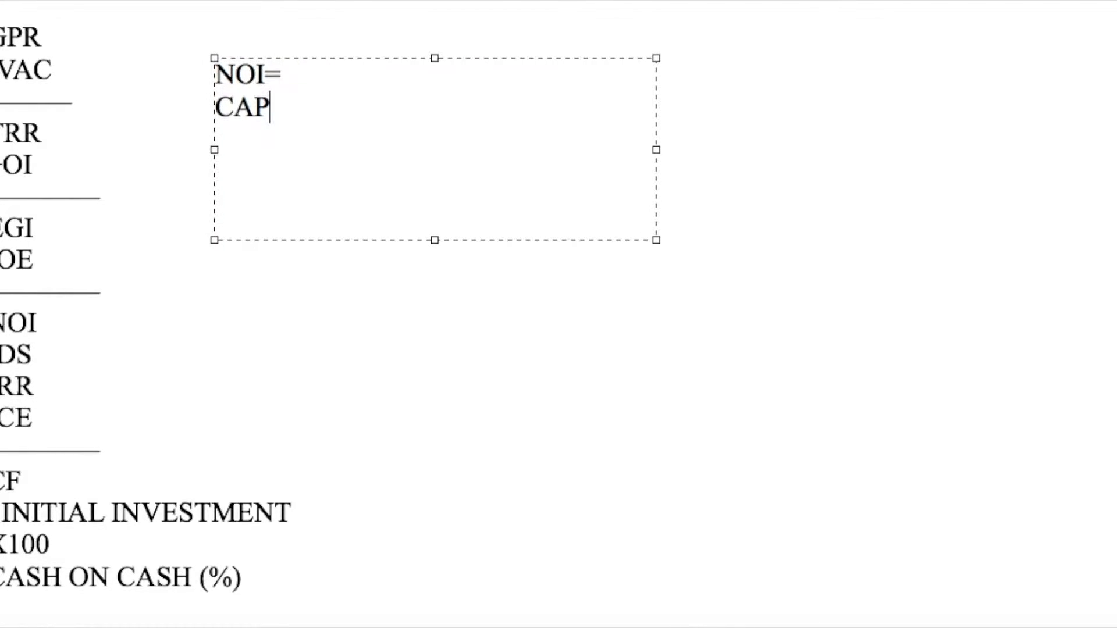
pyautogui.write('RATE-')
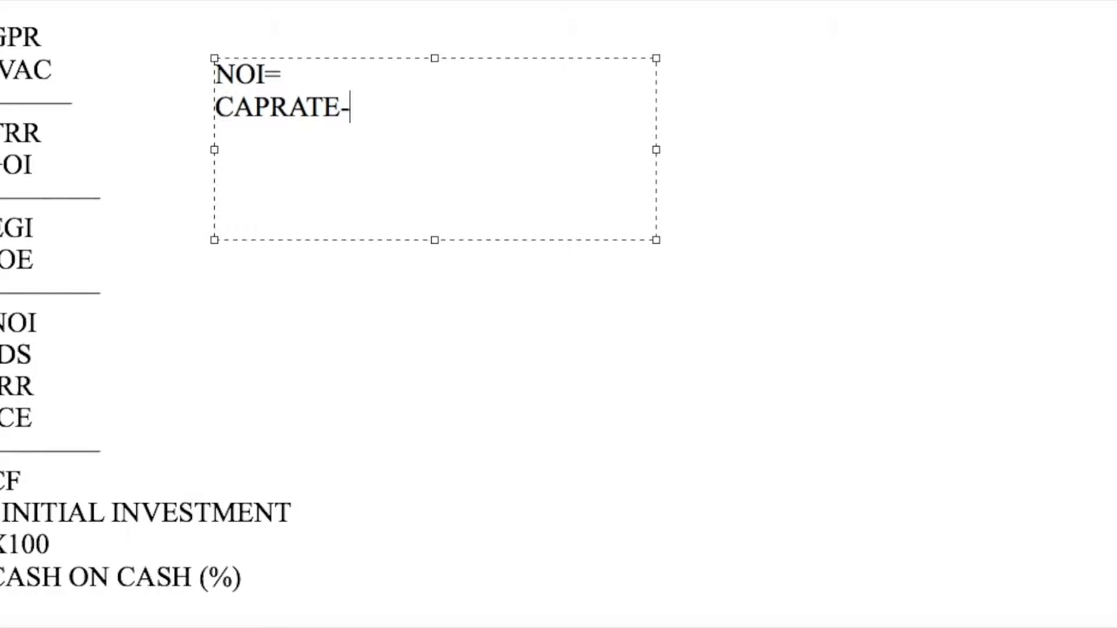
pyautogui.write('=')
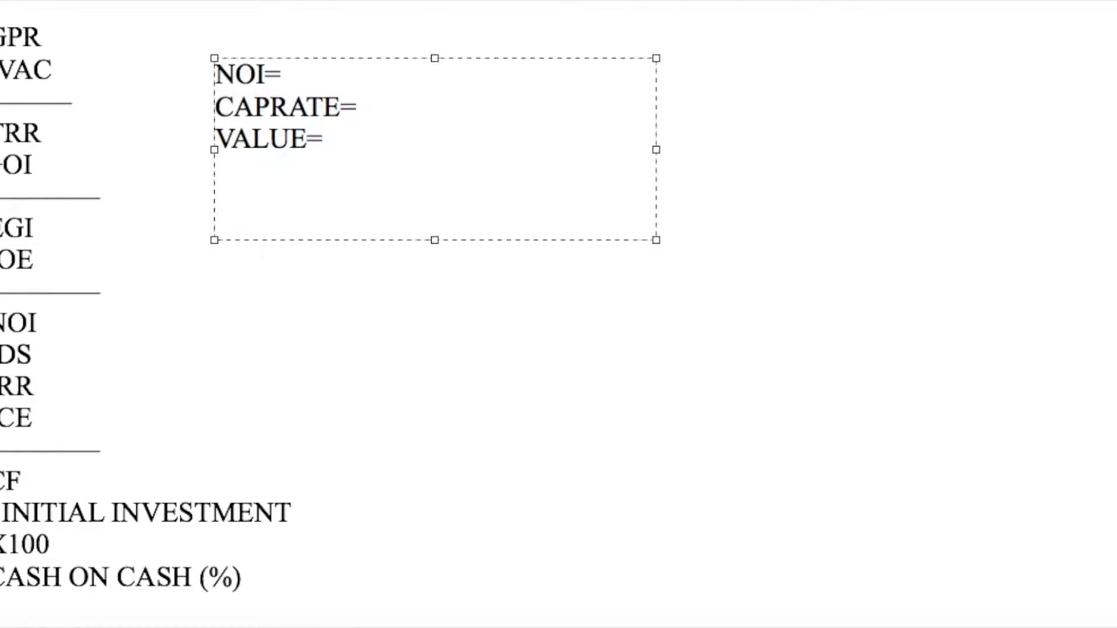
# Complete the NOI line as NOI= CP X VALUE.
pyautogui.click(289, 73)
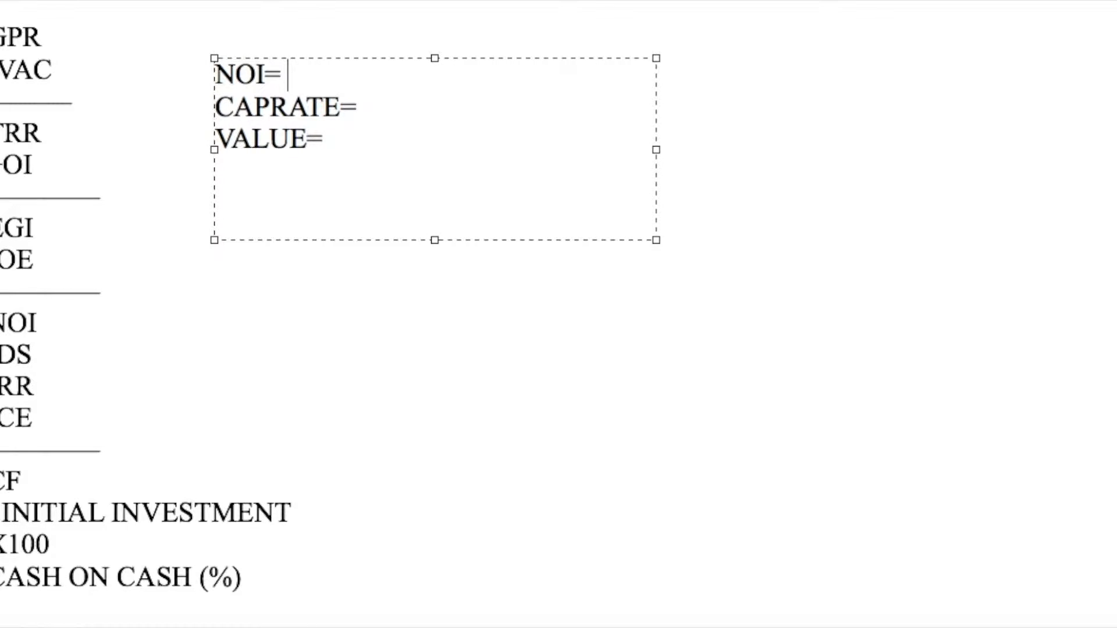
pyautogui.write('CP')
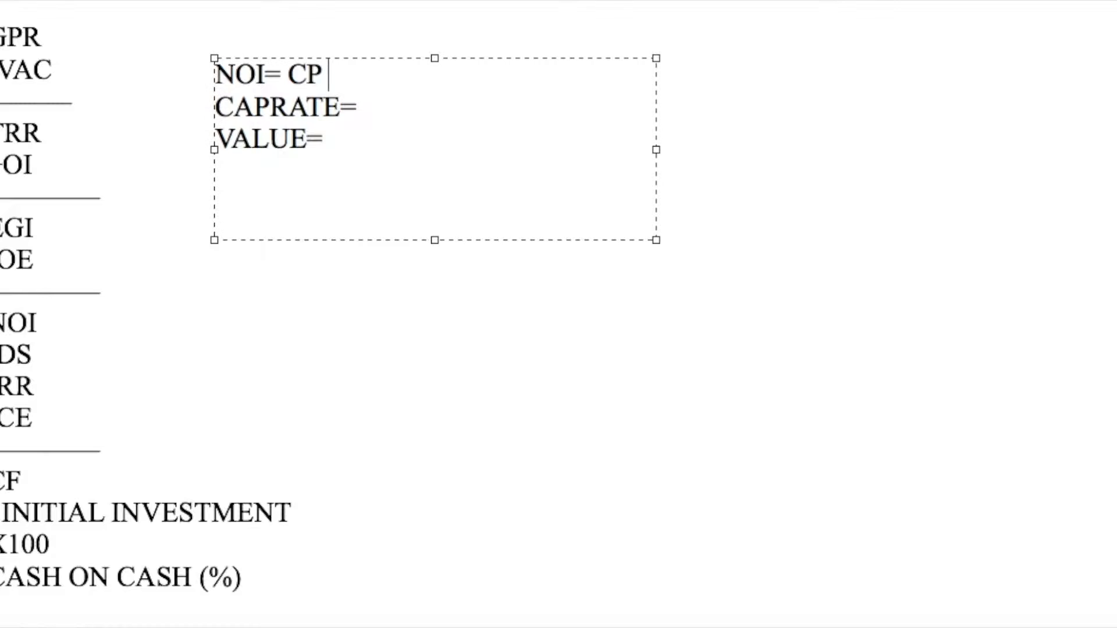
pyautogui.write('X')
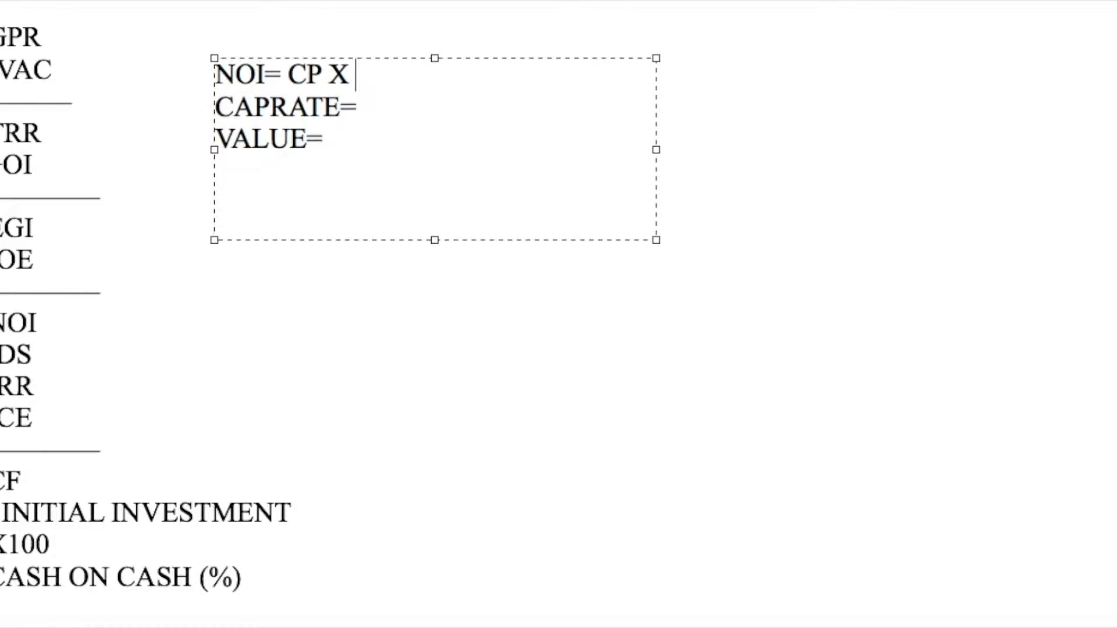
pyautogui.write('VALUE')
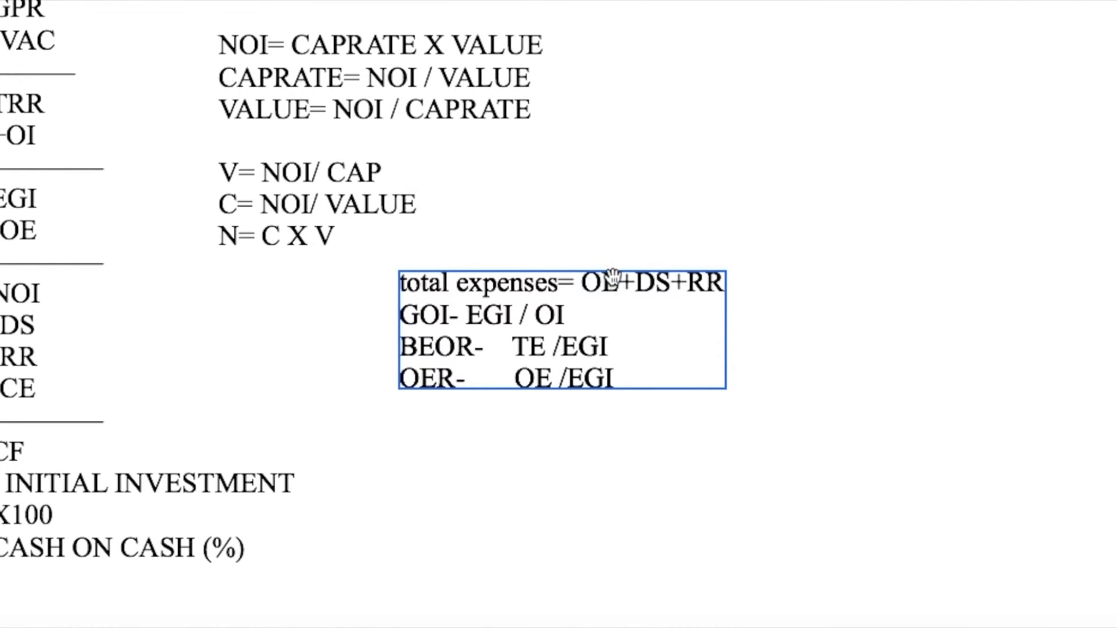
# Place the cursor in the expense text box to continue its formulas.
pyautogui.click(561, 329)
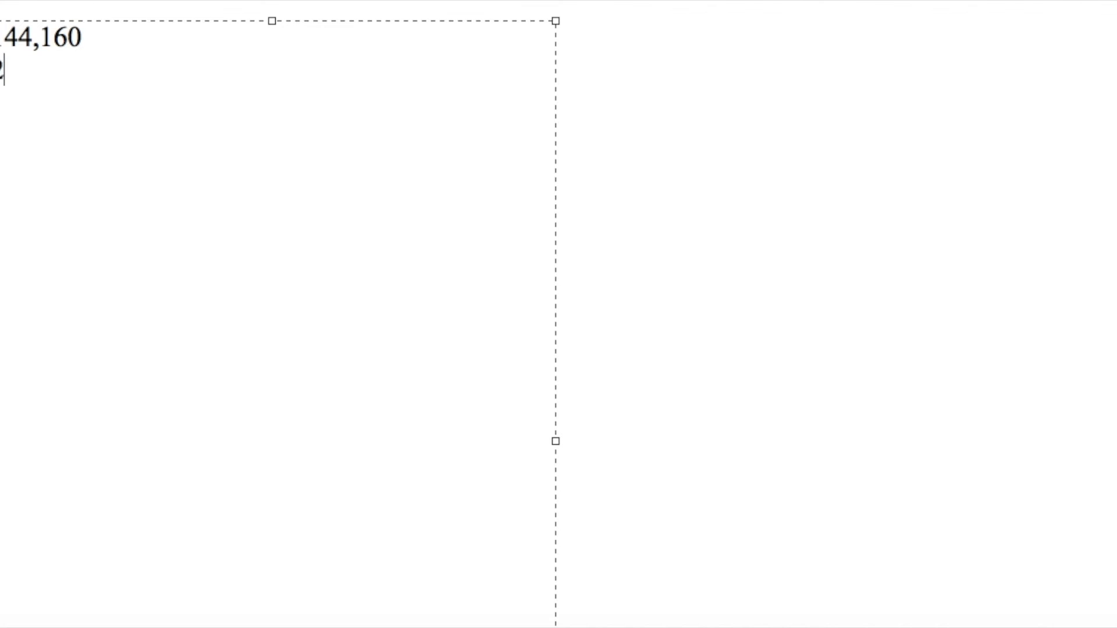
# Finish the '% collection loss' line and add '5.2% vacancy' below it.
pyautogui.write('% colle')
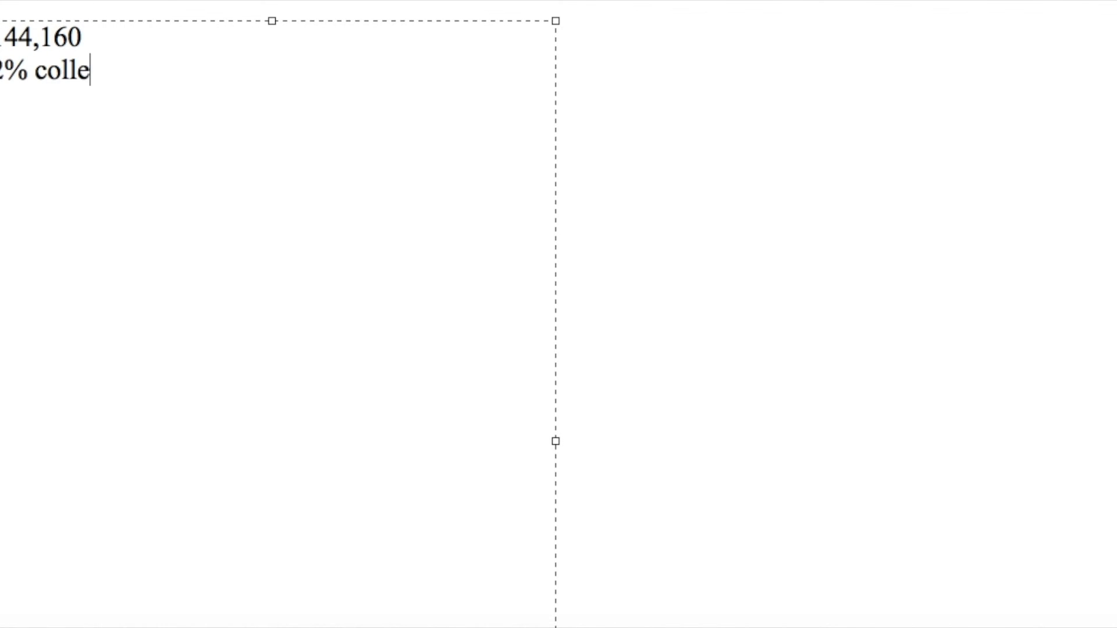
pyautogui.write('ction loss')
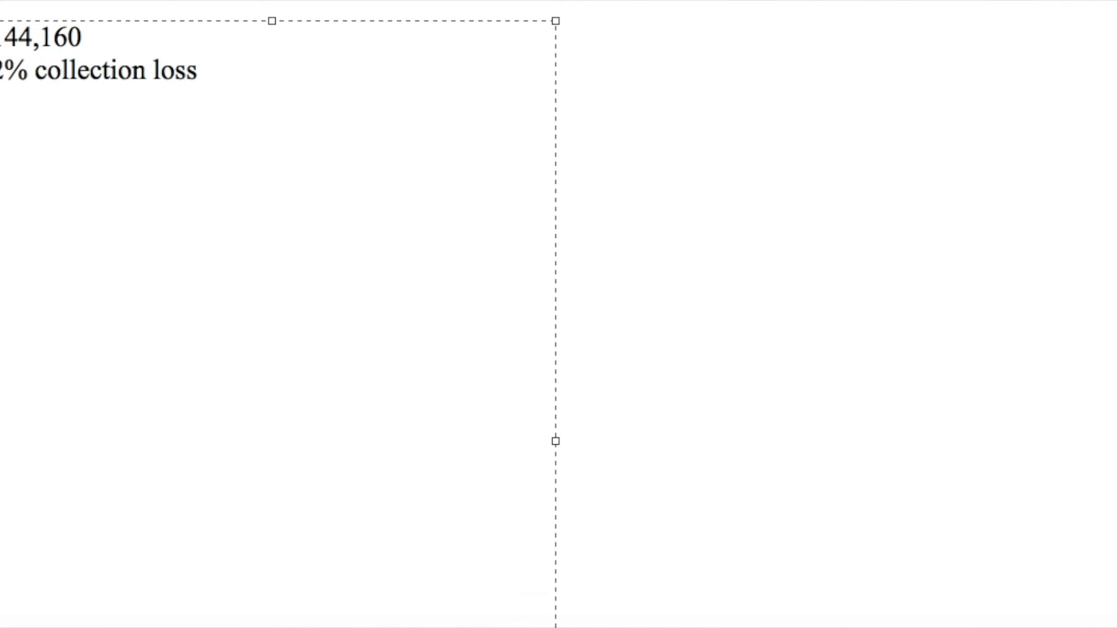
pyautogui.write('5.')
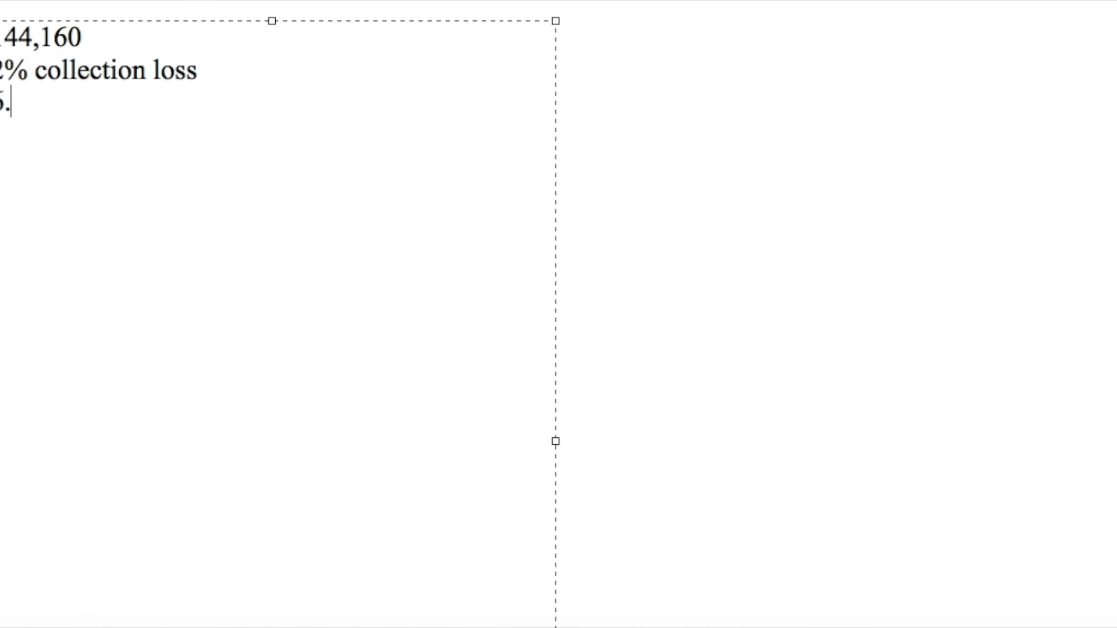
pyautogui.write('2%')
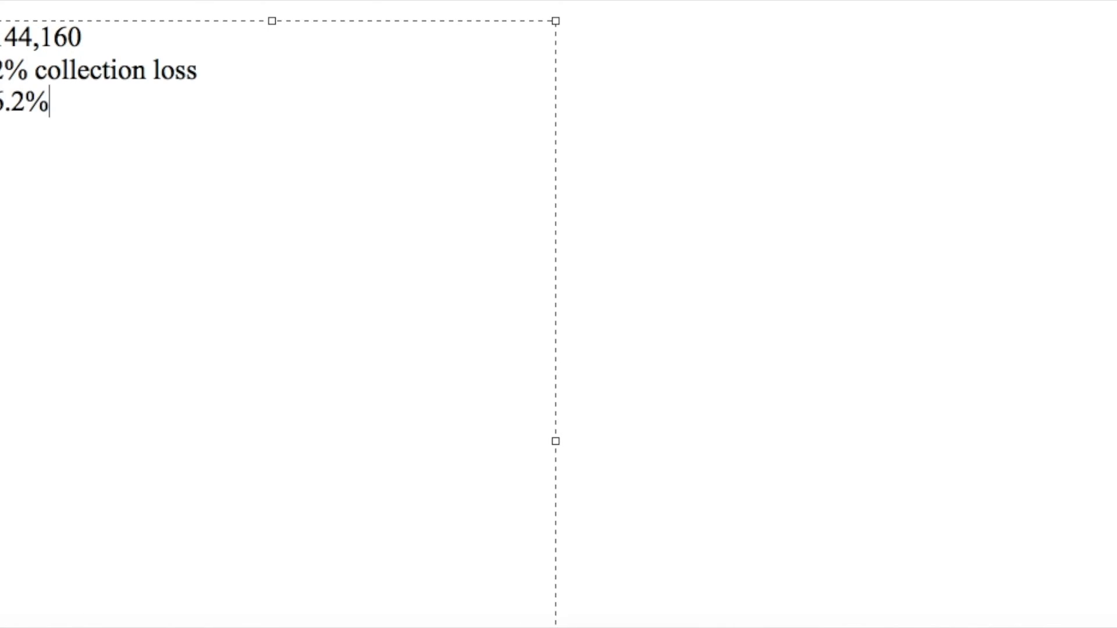
pyautogui.write('vacanc')
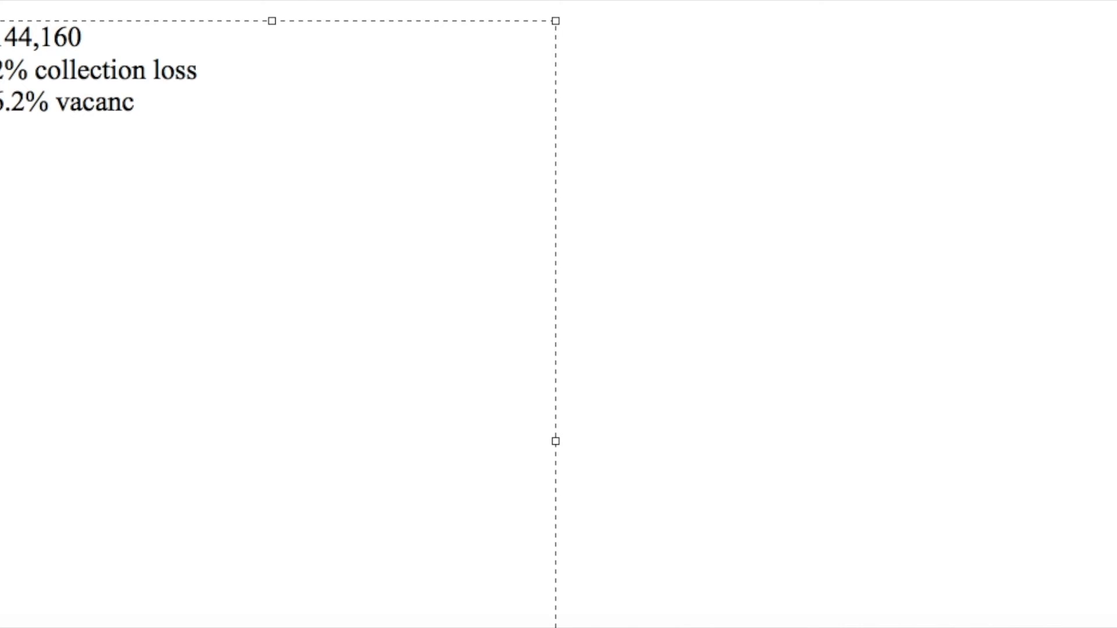
pyautogui.write('y')
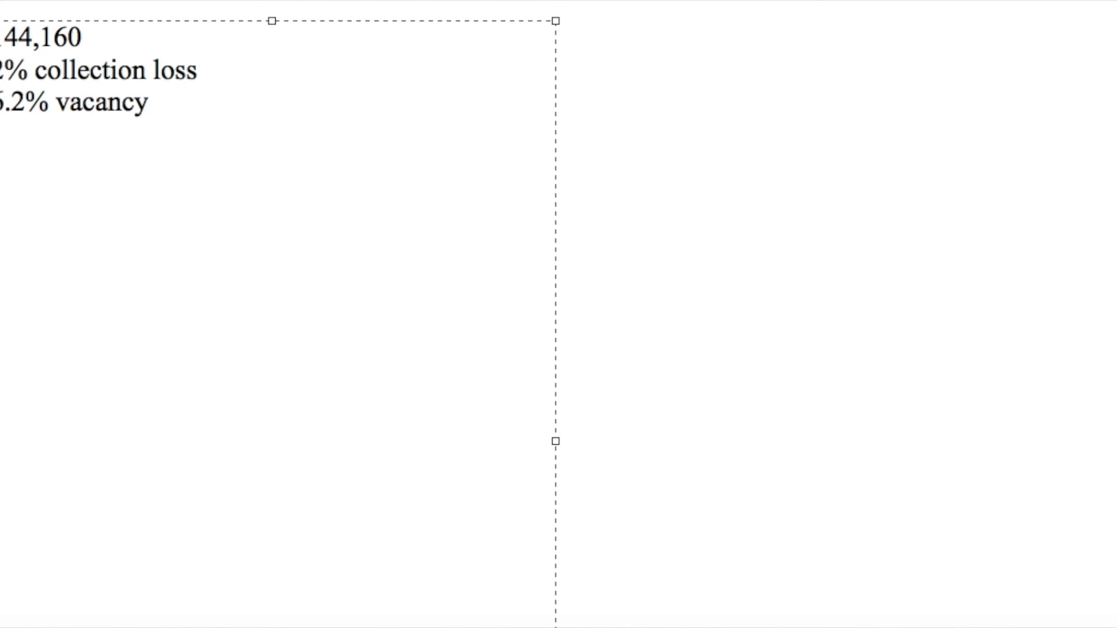